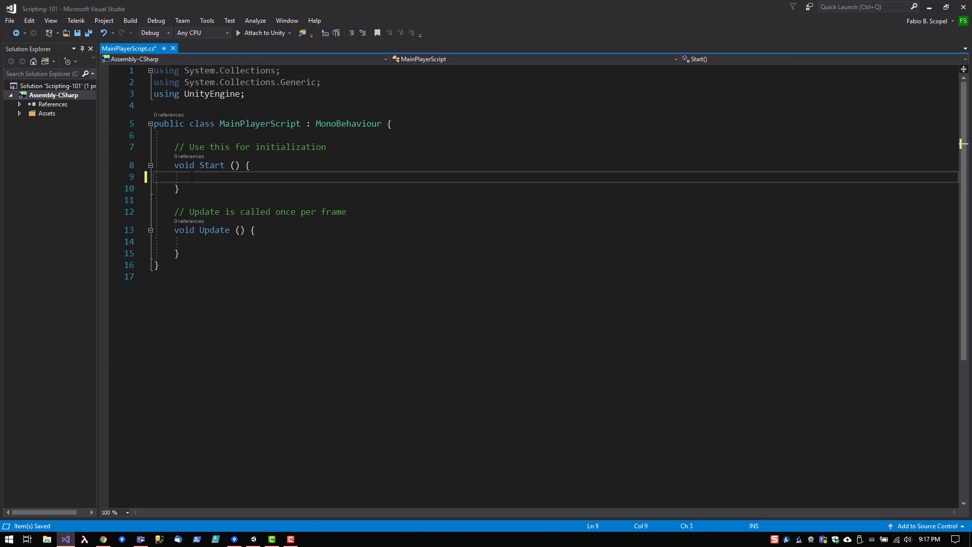
Write Debug.Log("Hello world"); inside Start() and save MainPlayerScript.cs
text(Debug)
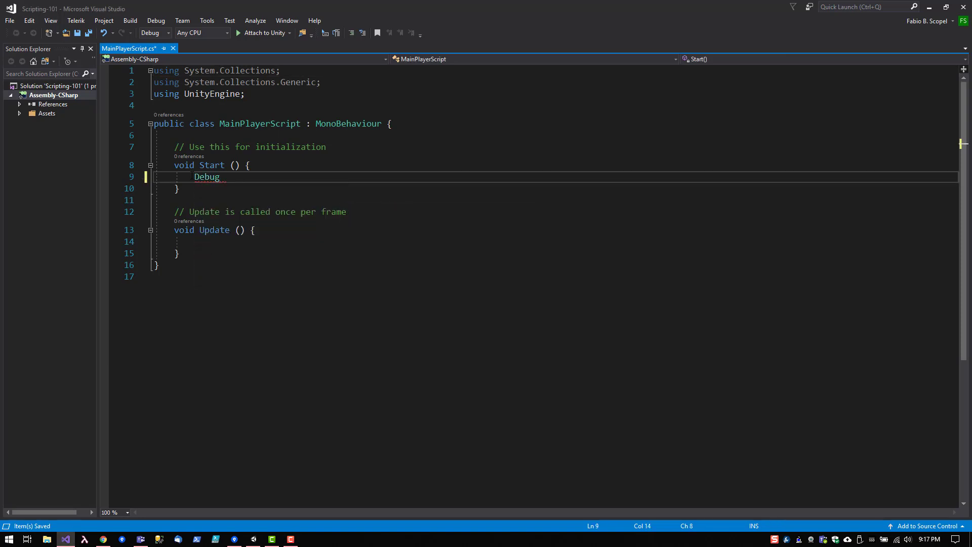
text(.Log()
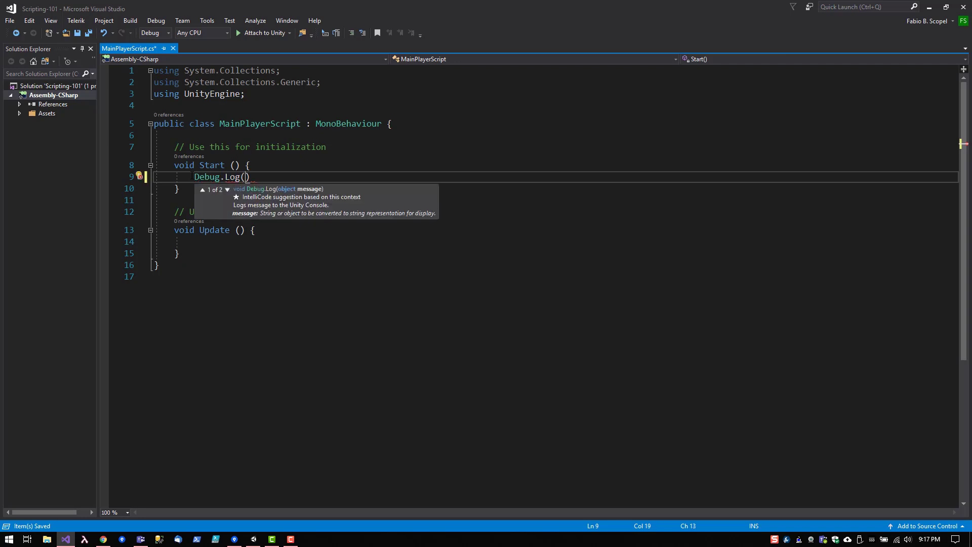
text(")
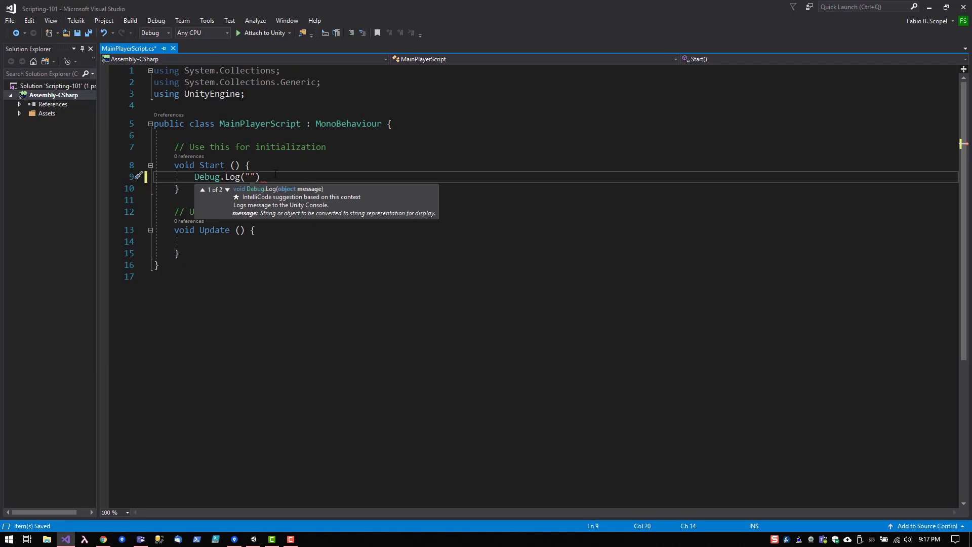
text(Hello world)
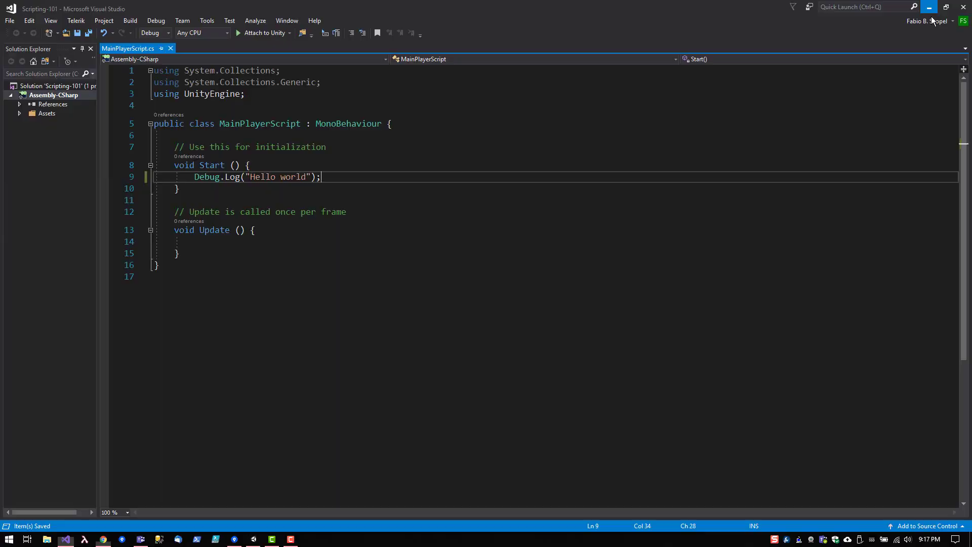
Minimize Visual Studio, play the scene, check the Console shows no Hello world, then stop play mode
click(122, 537)
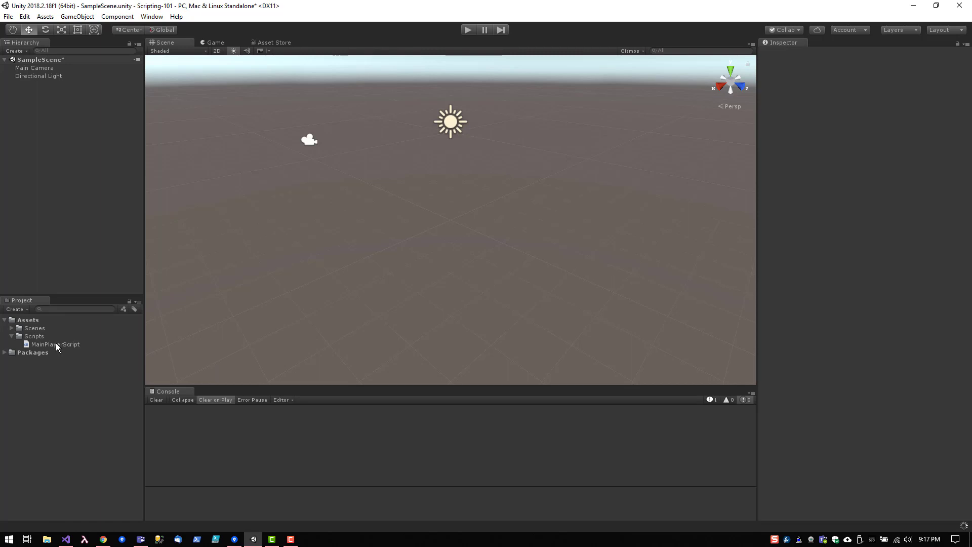
mouse_move(58, 349)
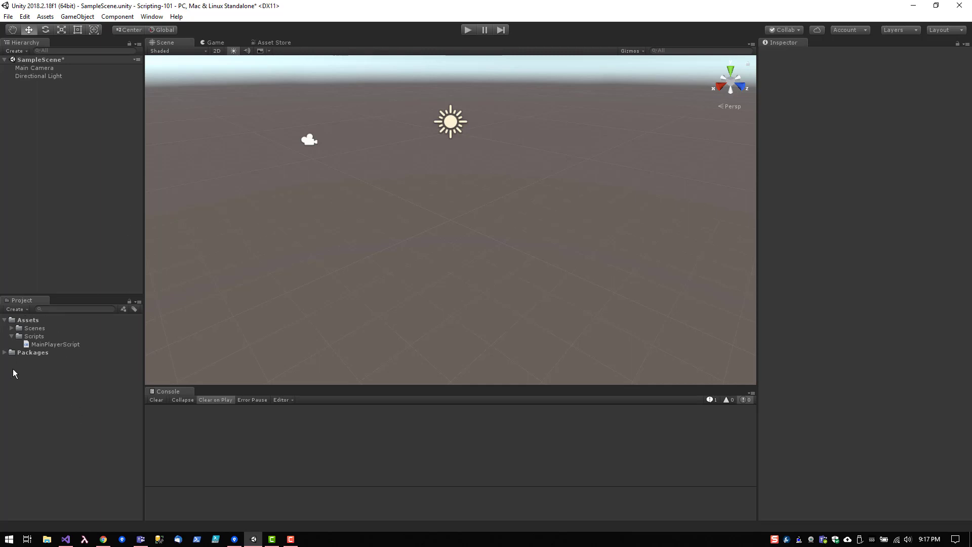
mouse_move(60, 305)
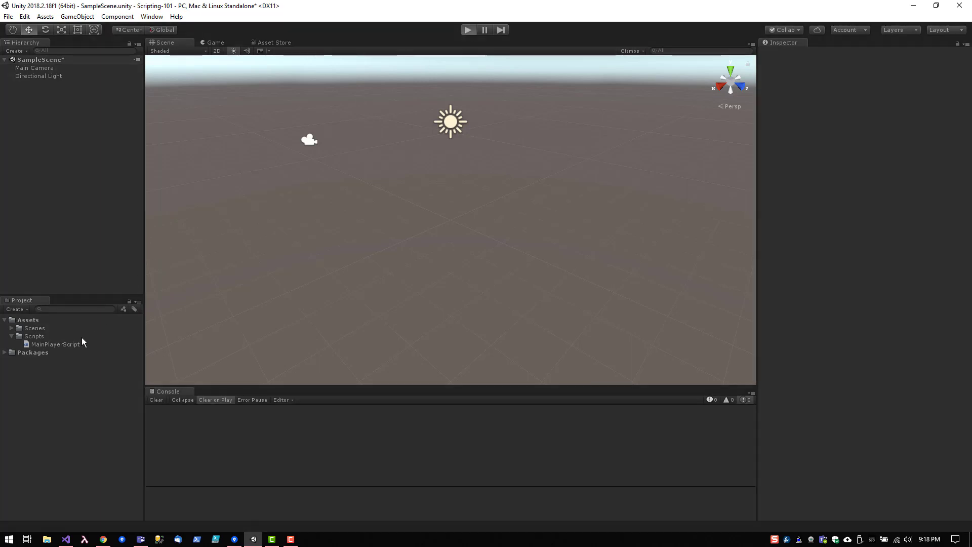
click(467, 29)
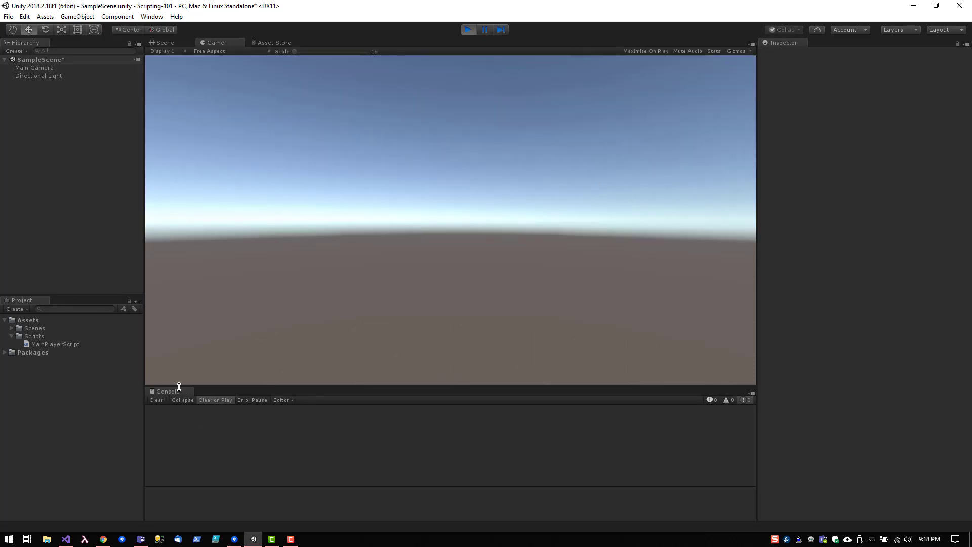
mouse_move(199, 414)
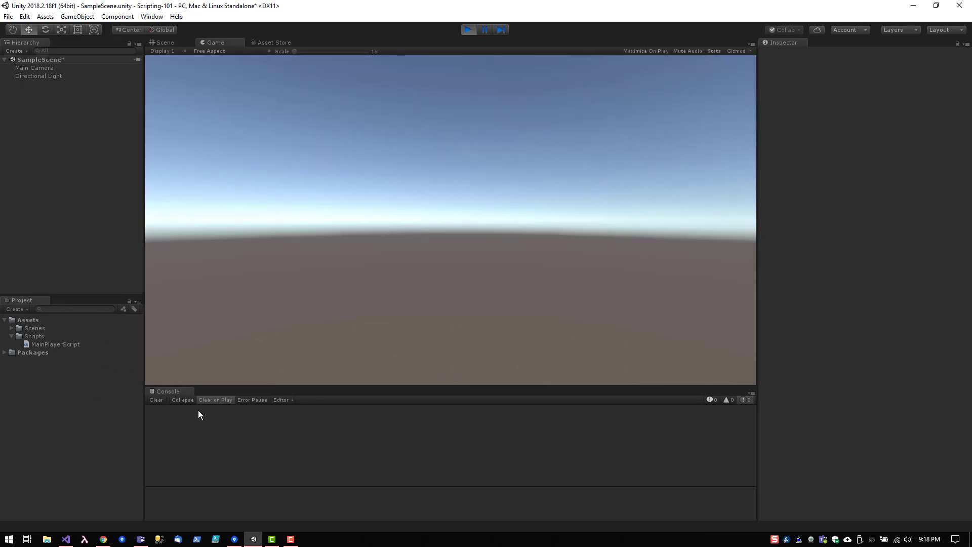
click(152, 16)
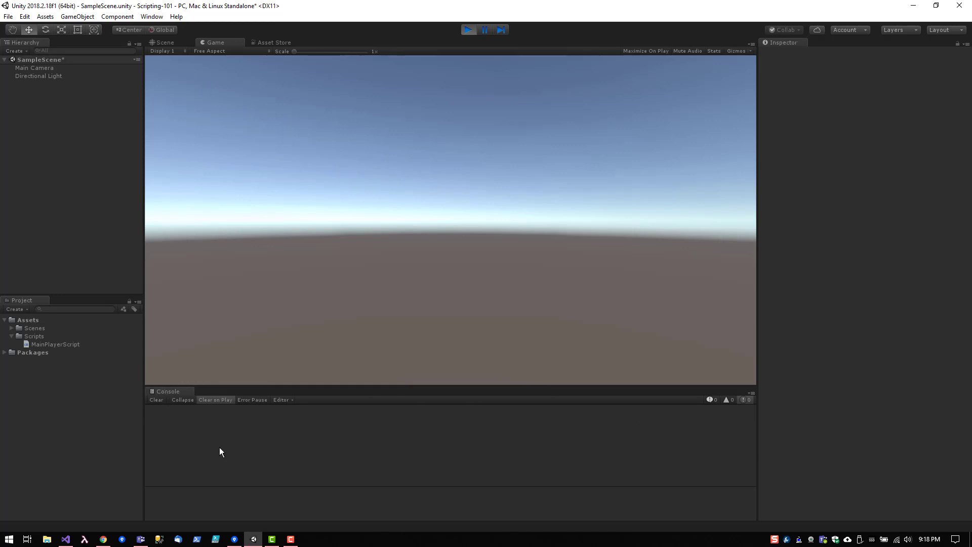
click(164, 43)
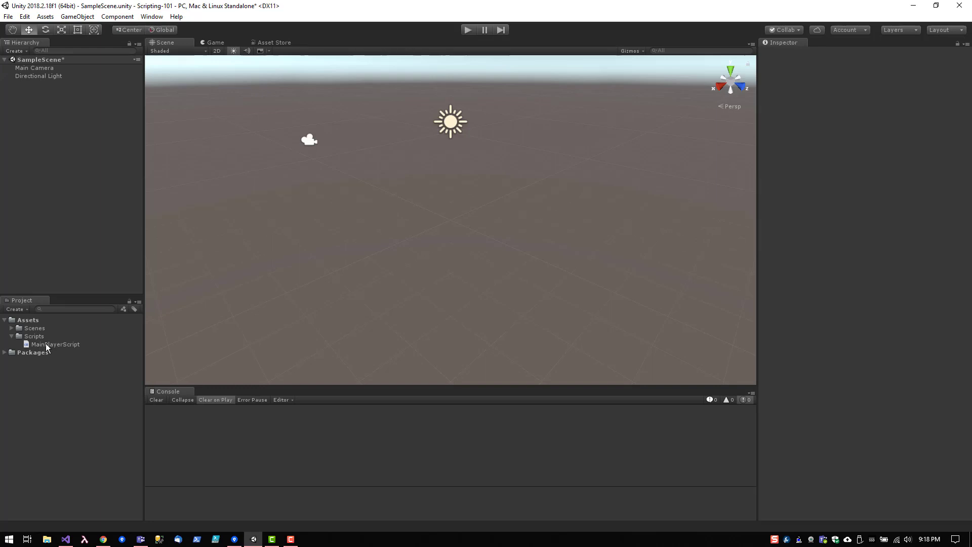
mouse_move(58, 342)
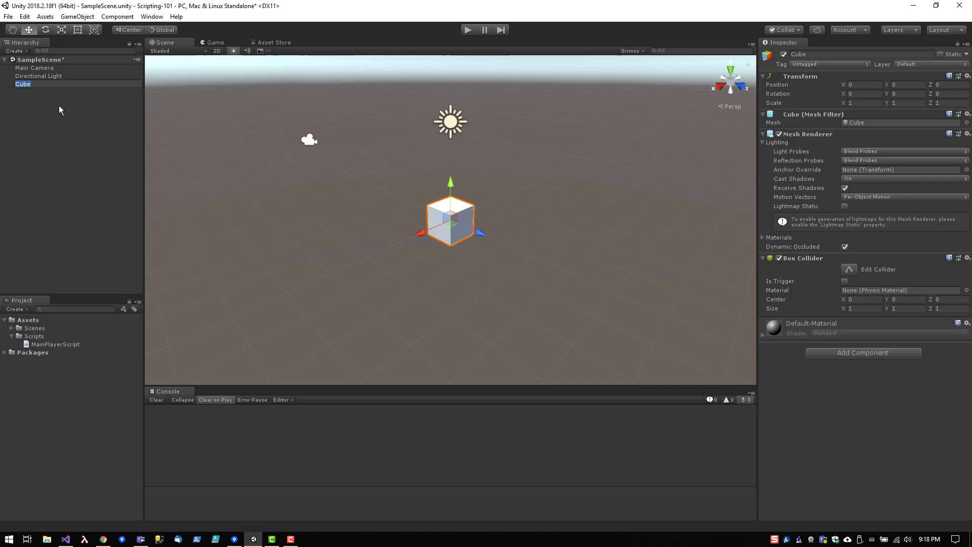
Create a Cube via GameObject > 3D Object and rename it MainPlayerCube in the Hierarchy
text(mCube)
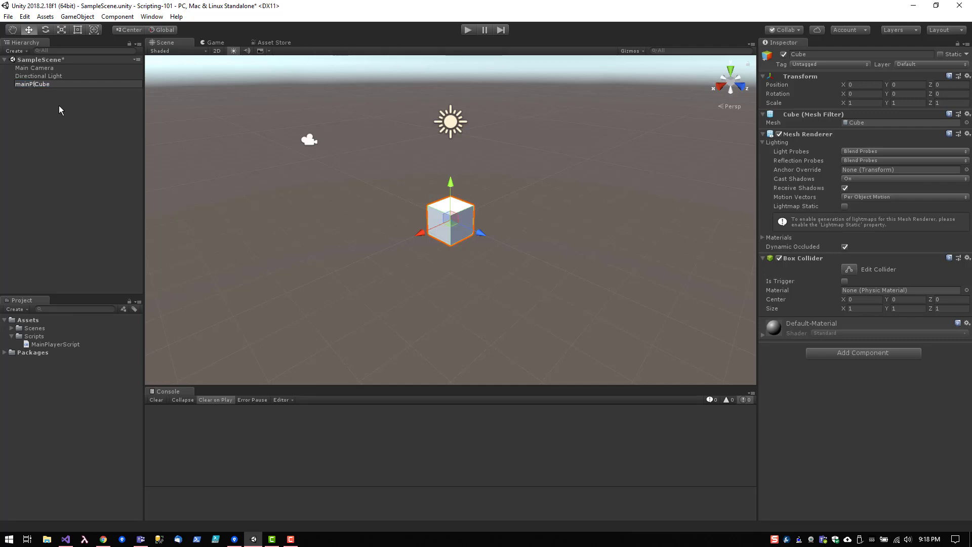
text(mainPlayerCube)
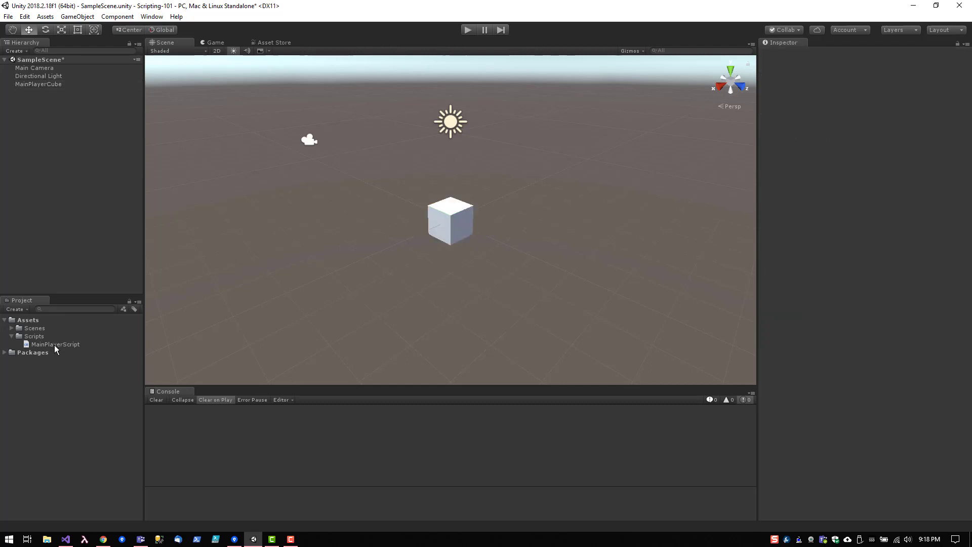
mouse_move(57, 354)
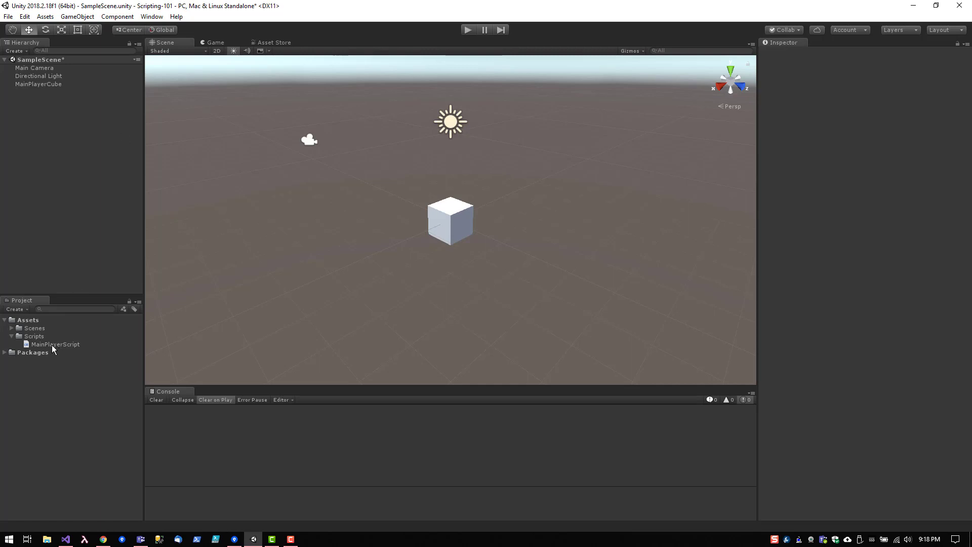
Drag the MainPlayerScript asset onto MainPlayerCube and reselect the cube
click(37, 84)
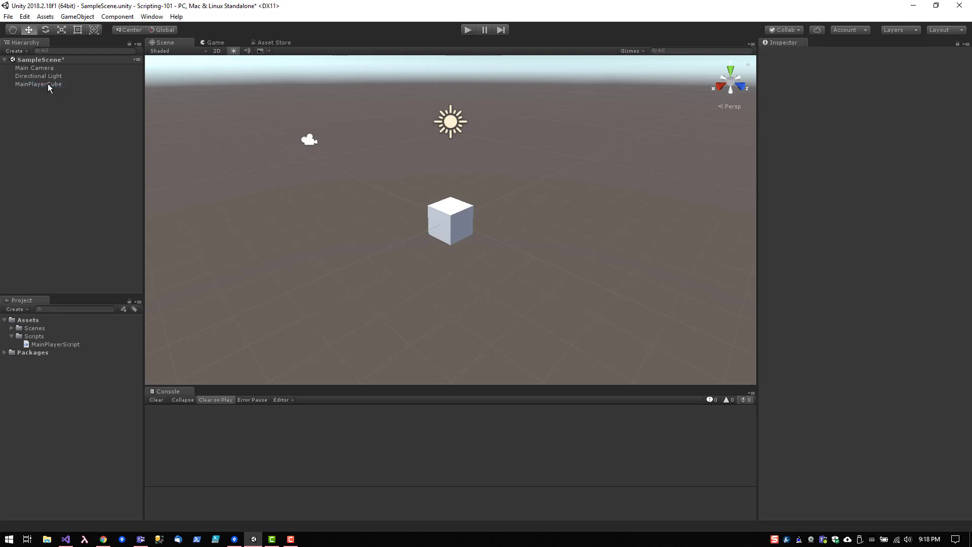
click(38, 84)
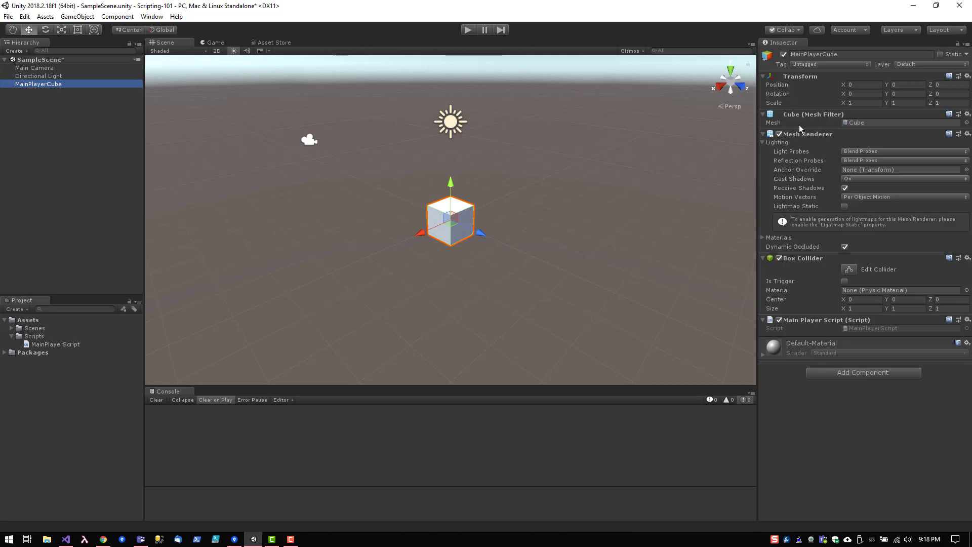
mouse_move(101, 425)
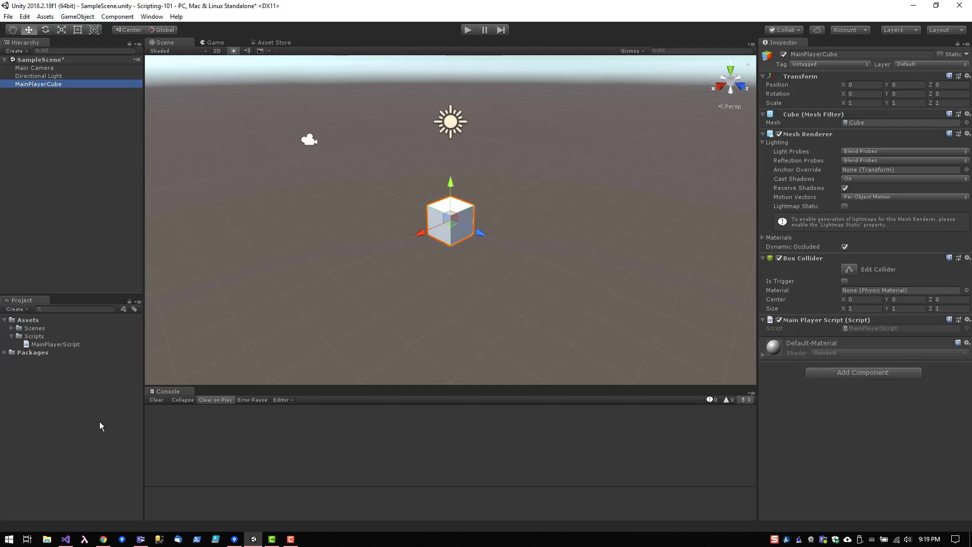
click(35, 67)
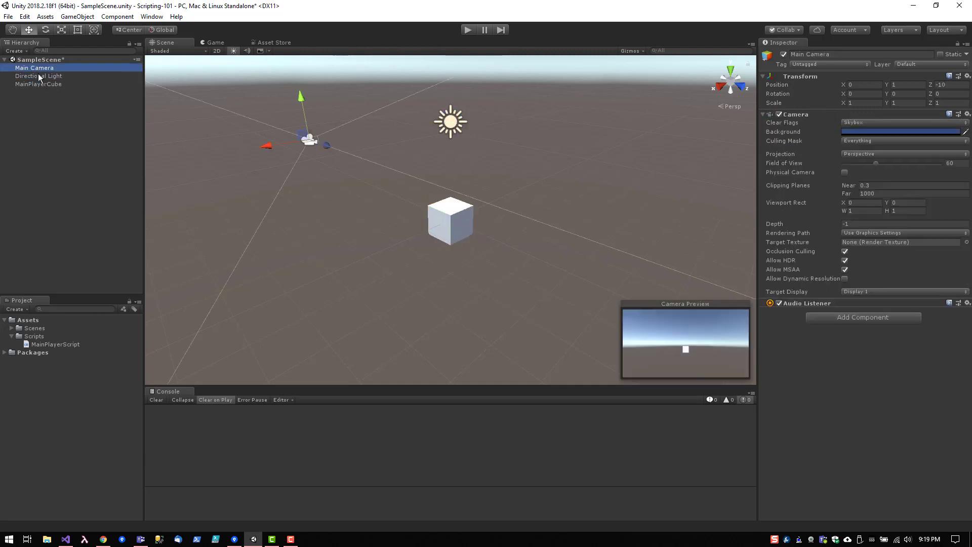
click(39, 84)
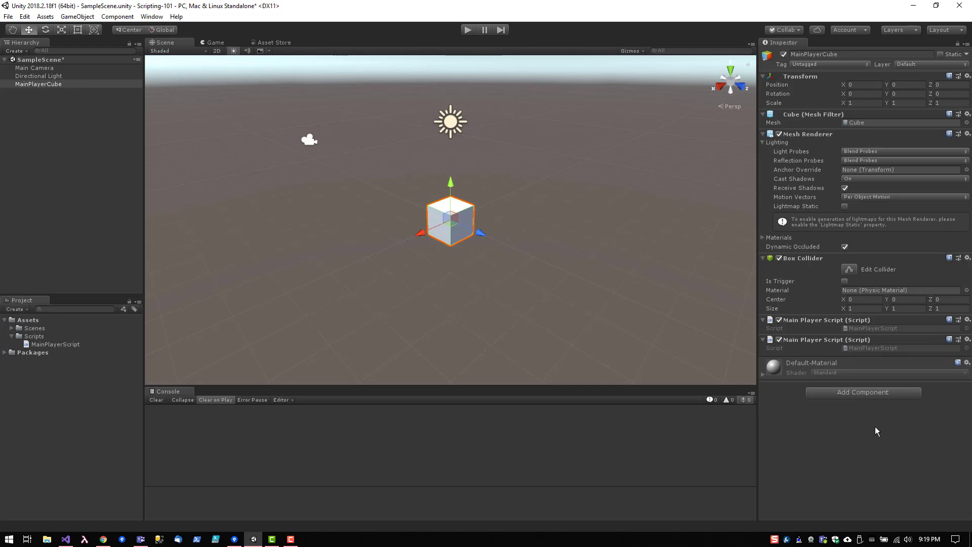
Add Main Player Script again through Add Component, searching 'Main'
text(Main)
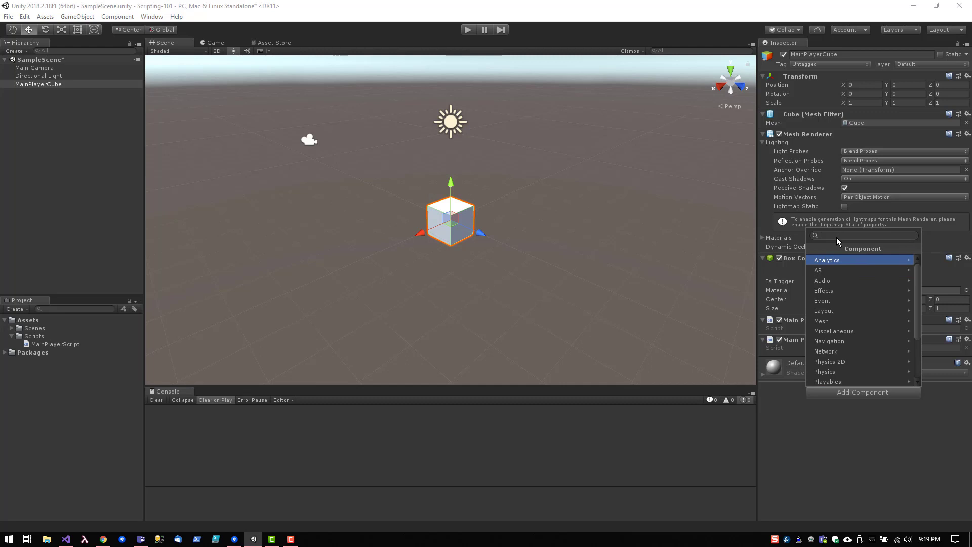
text(Main)
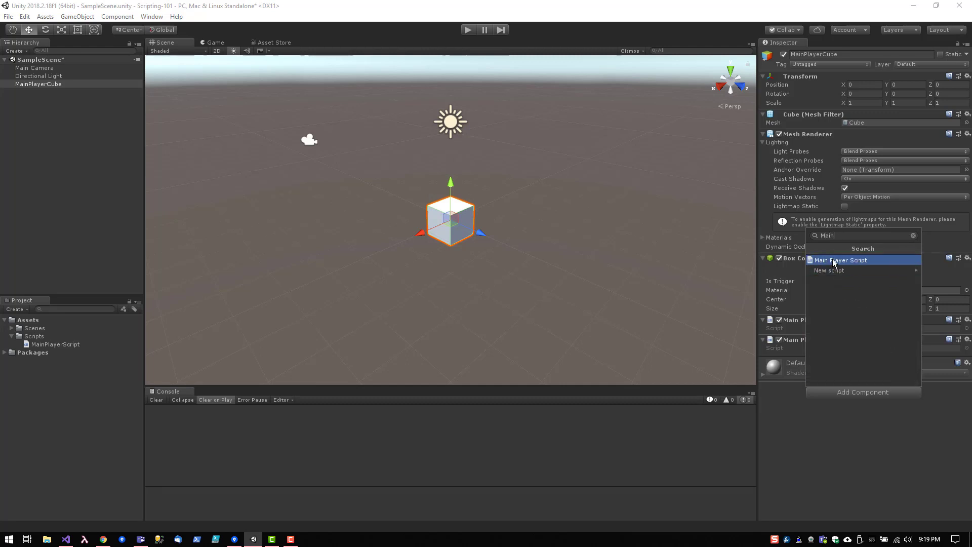
click(840, 261)
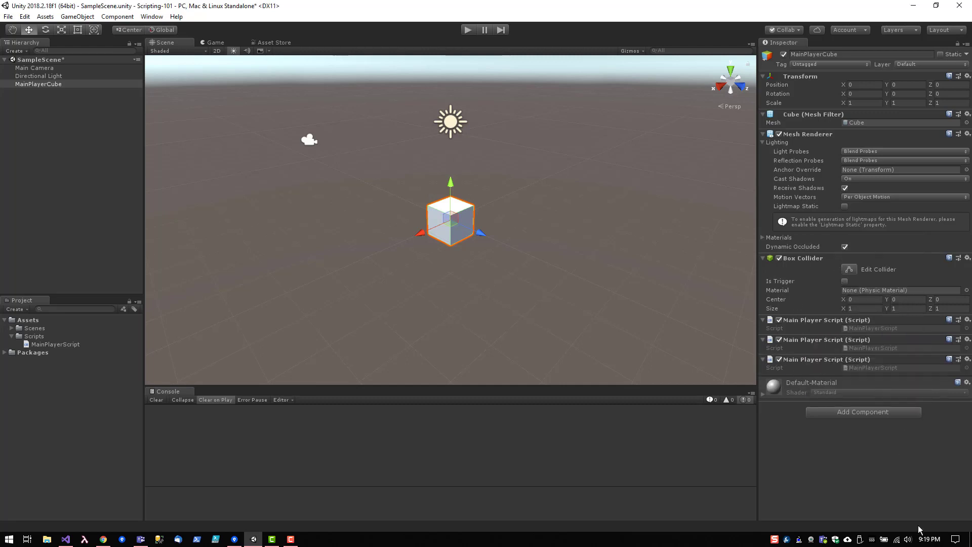
mouse_move(692, 315)
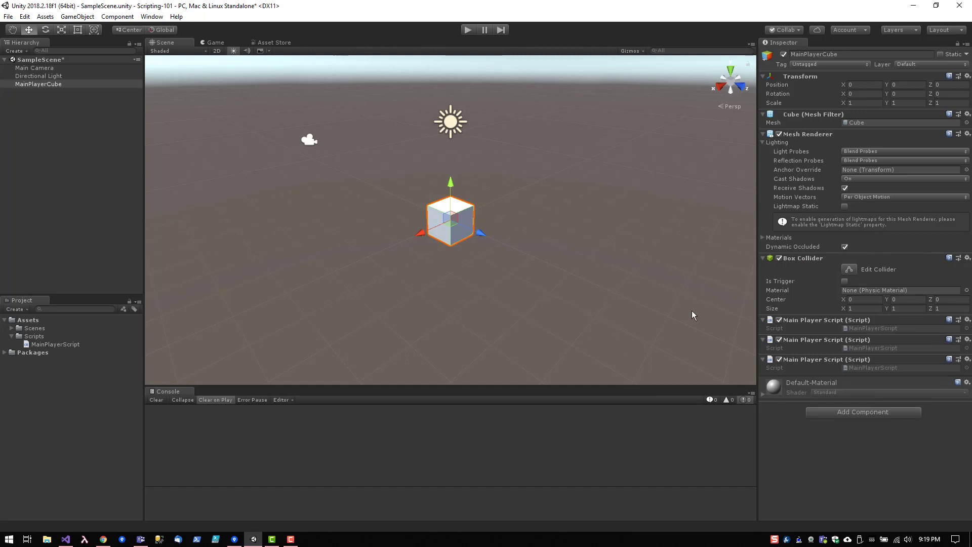
mouse_move(919, 344)
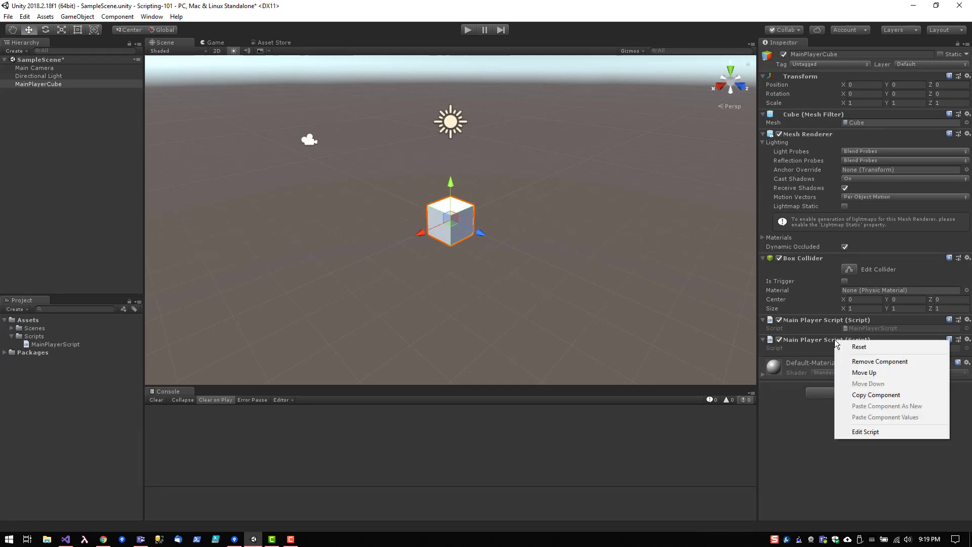
Remove the duplicate Main Player Script components, leaving one on MainPlayerCube
click(878, 361)
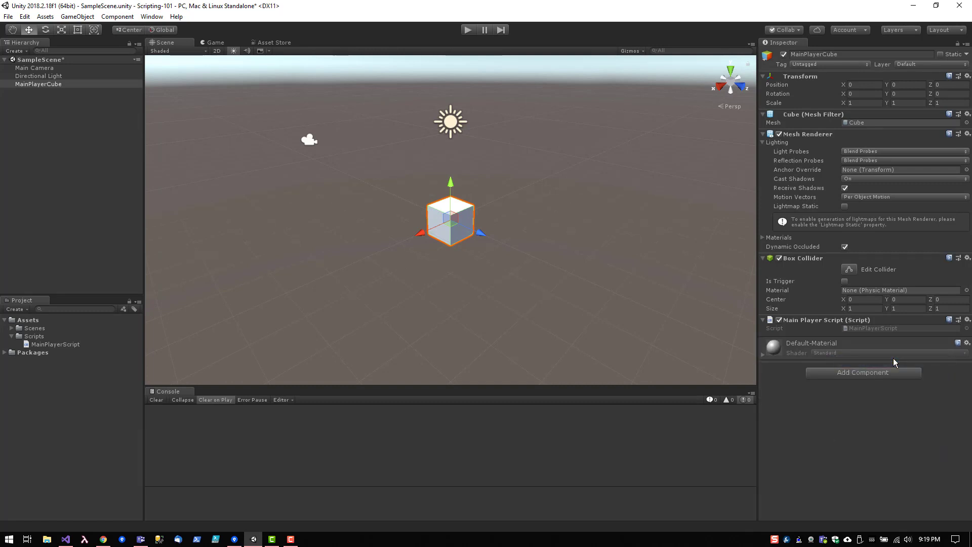
mouse_move(461, 321)
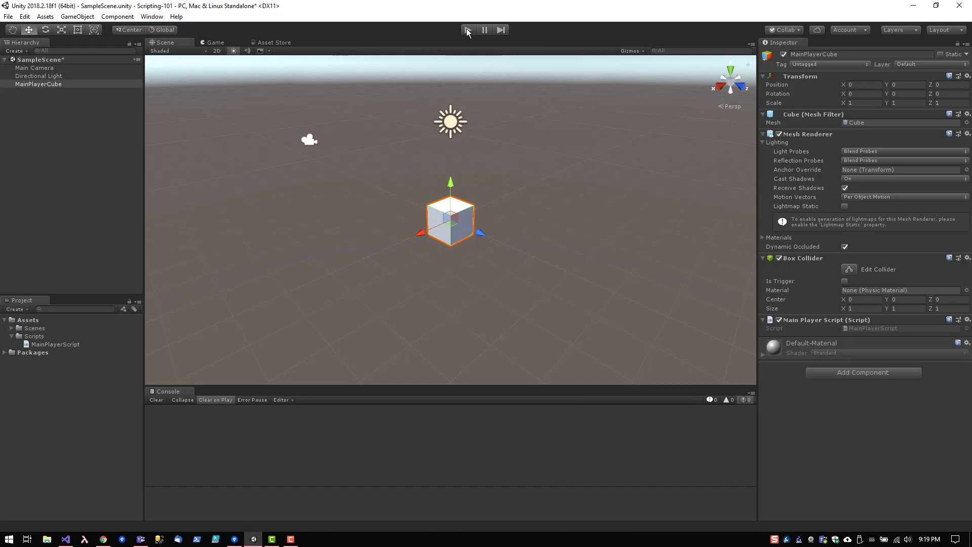
Enter play mode so MainPlayerCube's script logs Hello world to the Console
click(468, 29)
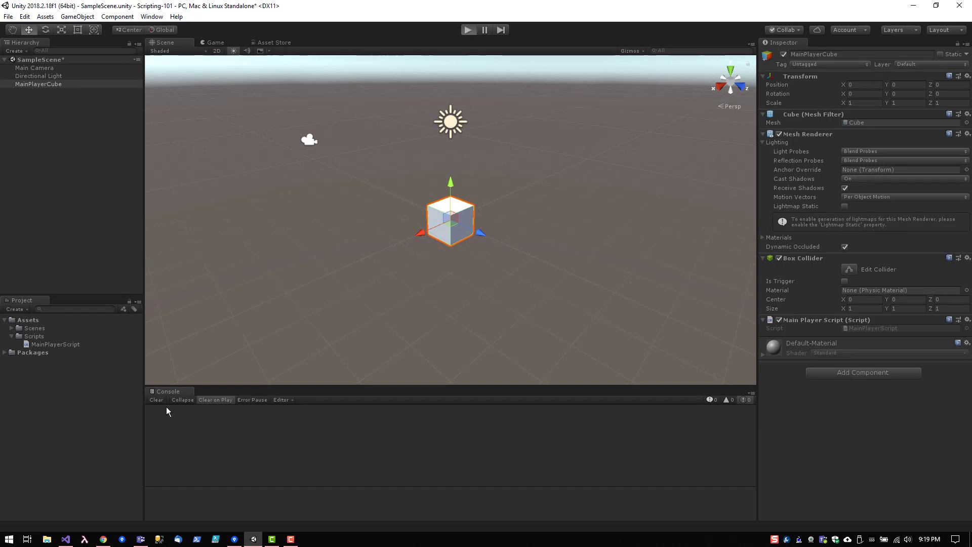
mouse_move(218, 435)
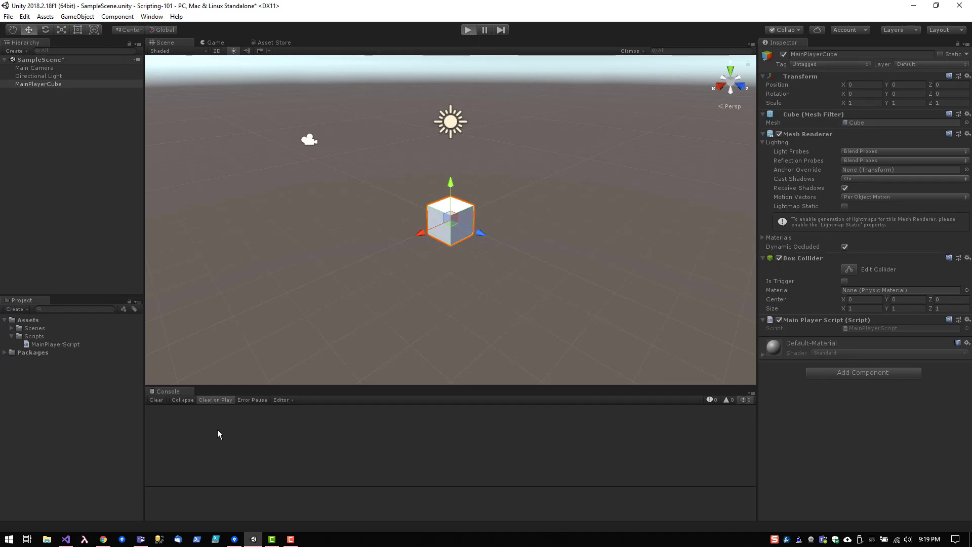
click(469, 29)
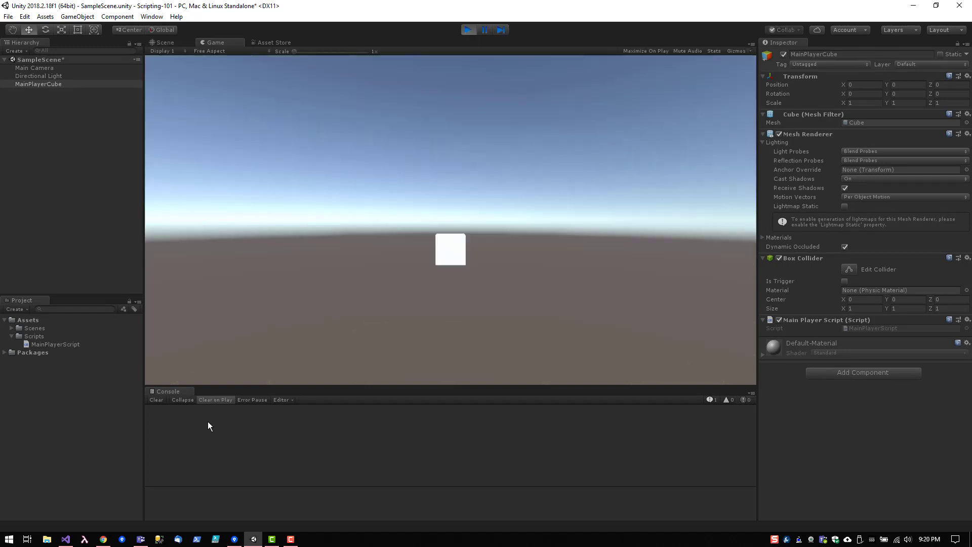